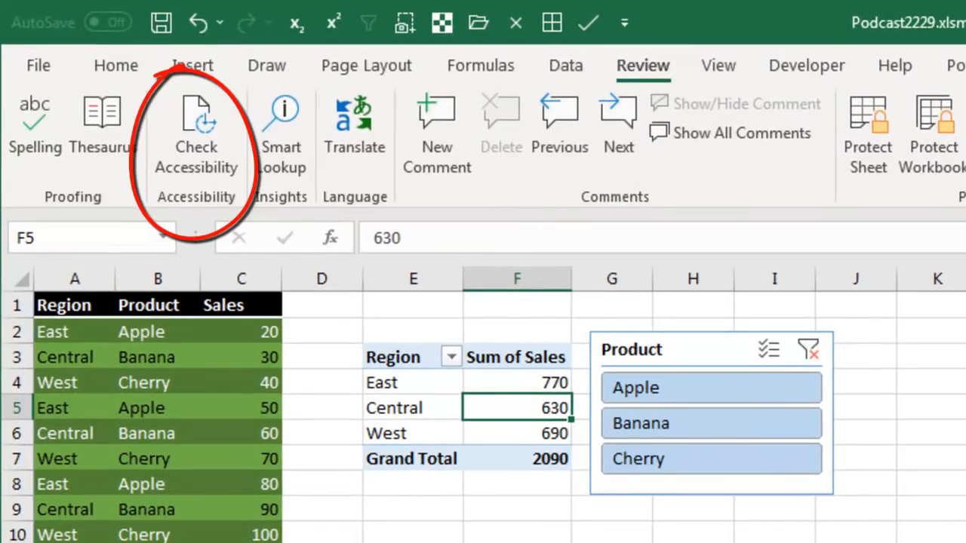
Step: Run Check Accessibility and select the Product (Podcast Content) slicer's missing alt text error
left_click(196, 129)
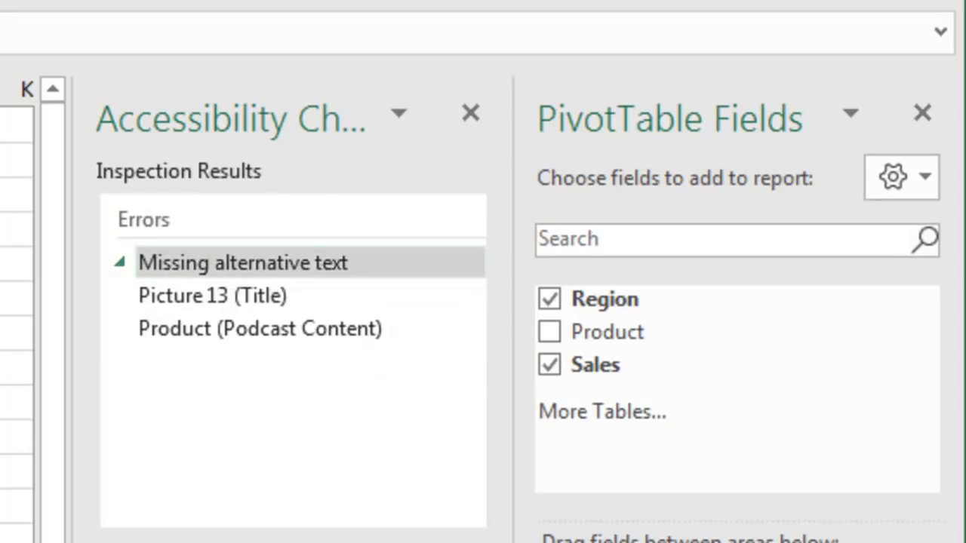
left_click(259, 327)
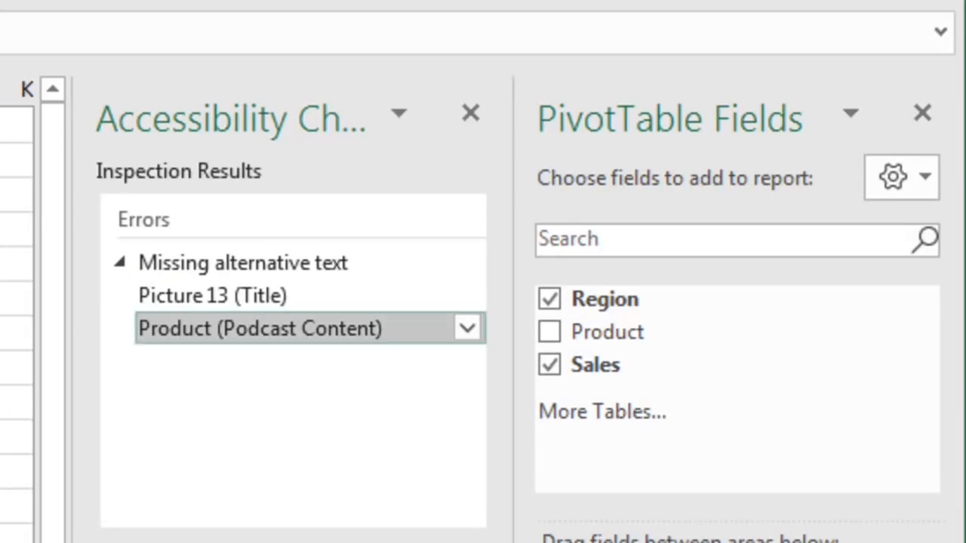
left_click(922, 113)
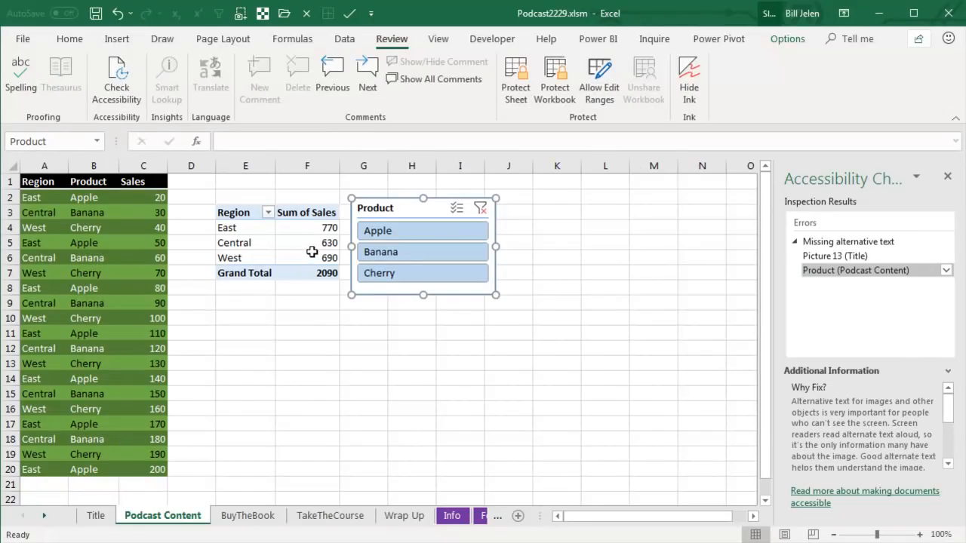
Step: Select a pivot table cell to show PivotTable Fields, then start the F6 pane loop
left_click(307, 242)
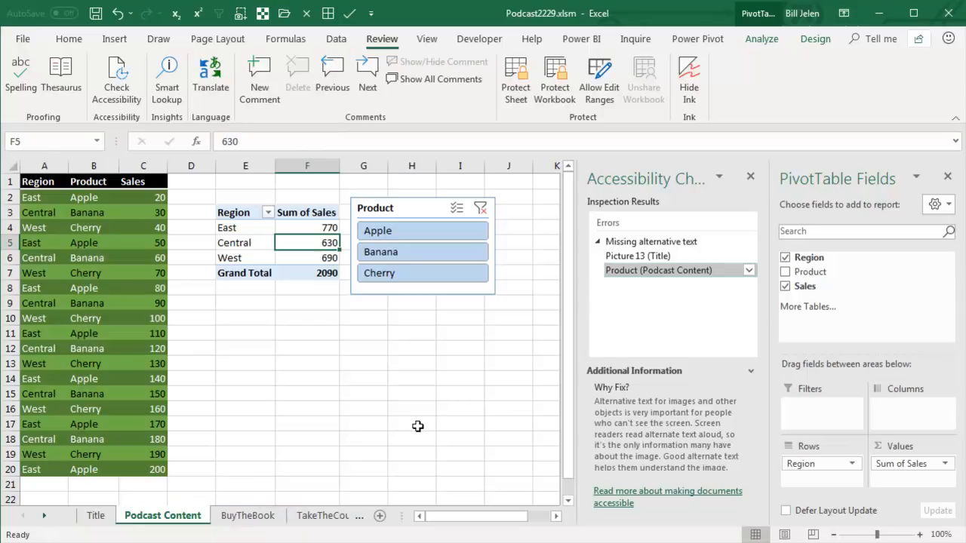
key("F6")
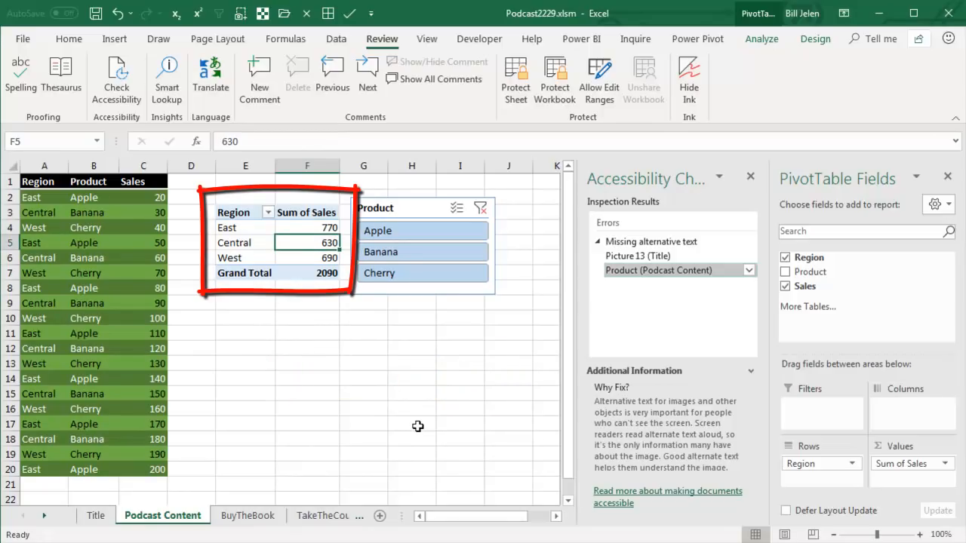
key("f6")
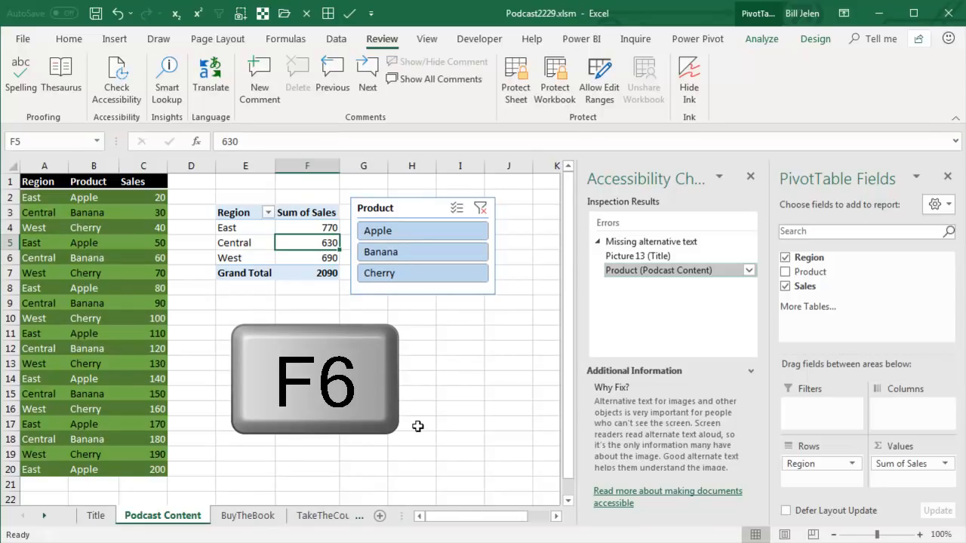
key("f6")
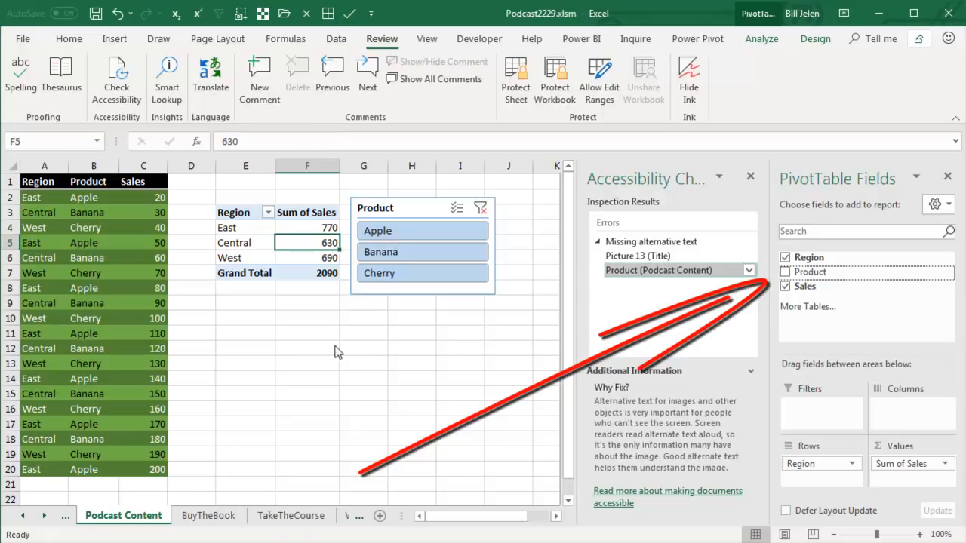
left_click(785, 271)
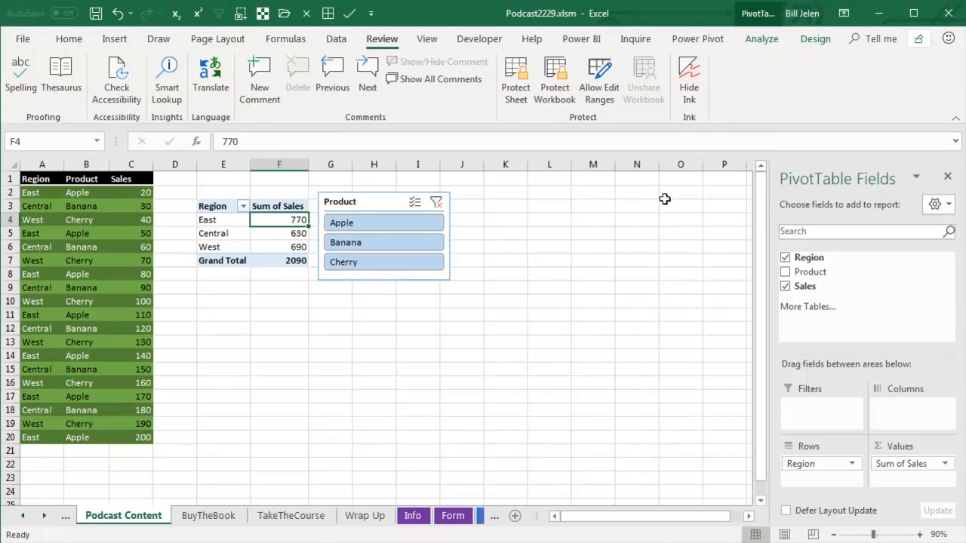
Step: Split the window into two side-by-side panes from View and select a cell in one pane
left_click(427, 40)
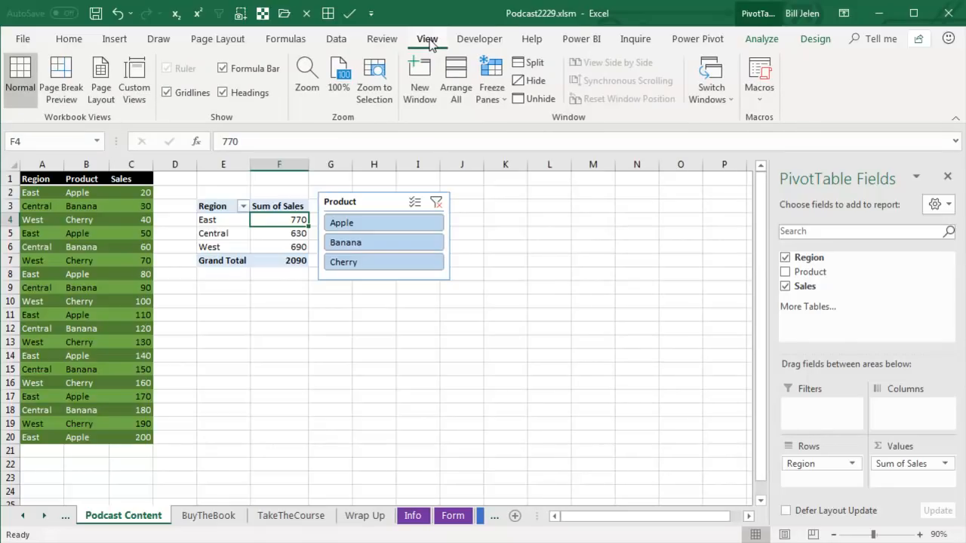
mouse_move(504, 189)
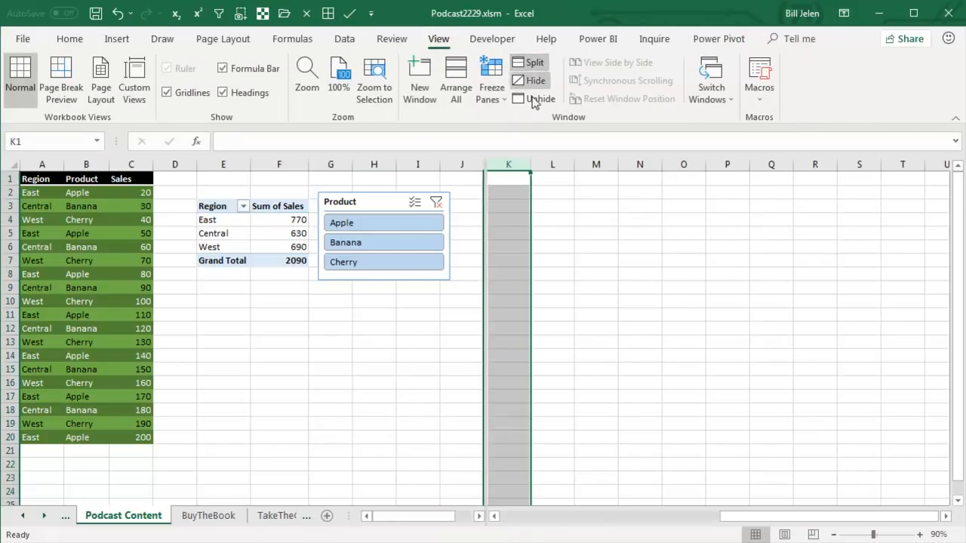
left_click(279, 220)
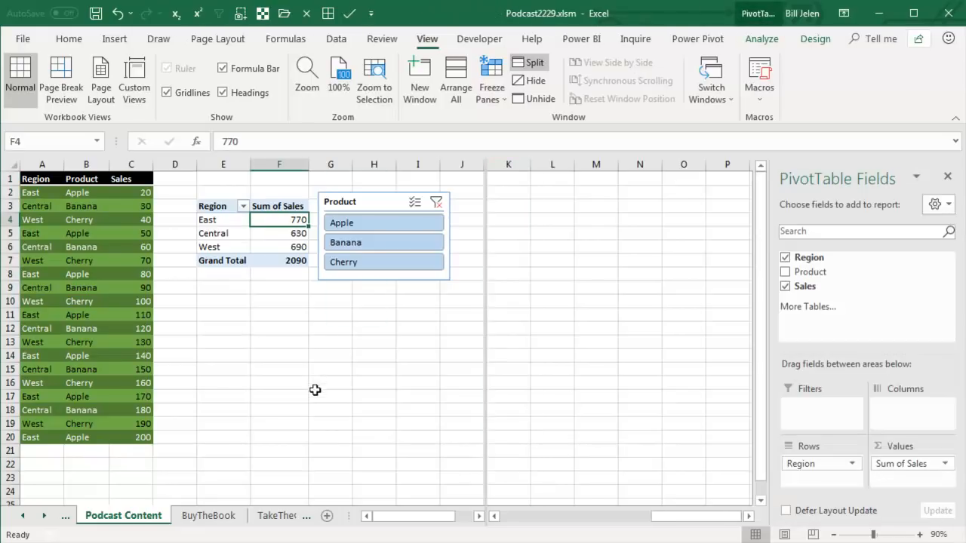
mouse_move(316, 429)
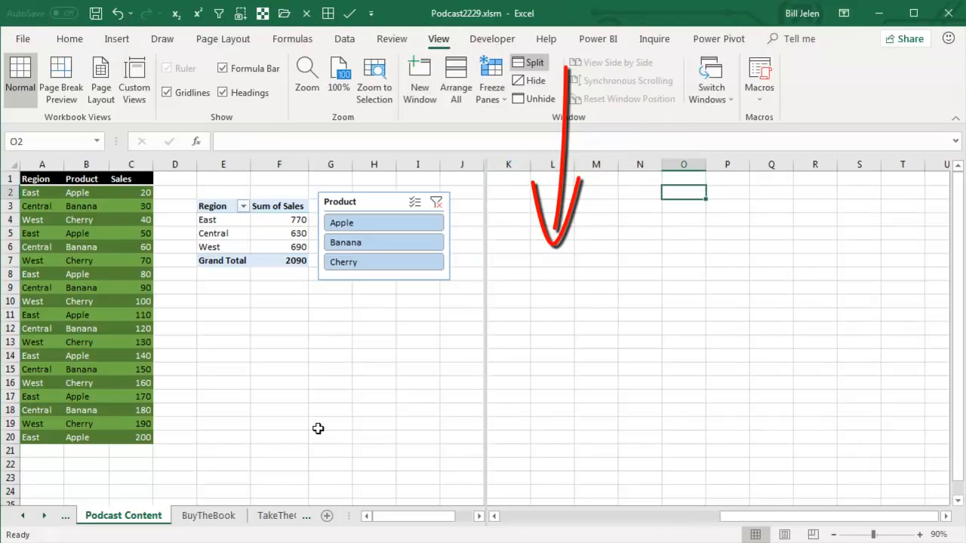
left_click(552, 205)
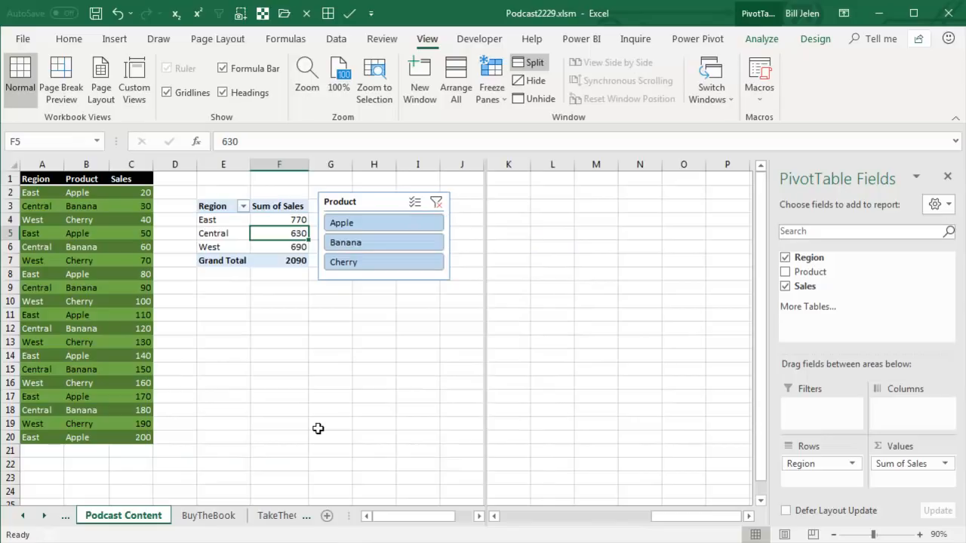
Step: Move to the BuyTheBook sheet via the sheet tab area
right_click(124, 516)
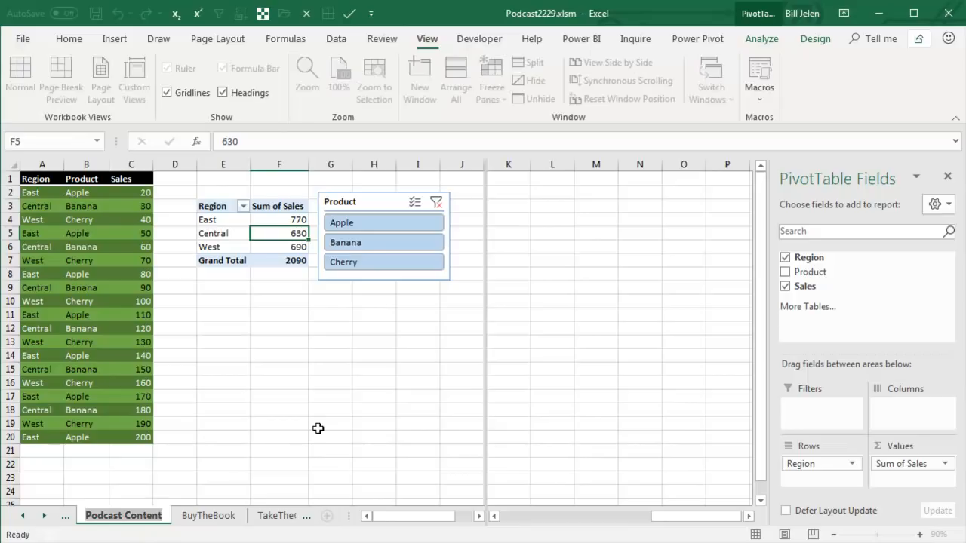
left_click(209, 517)
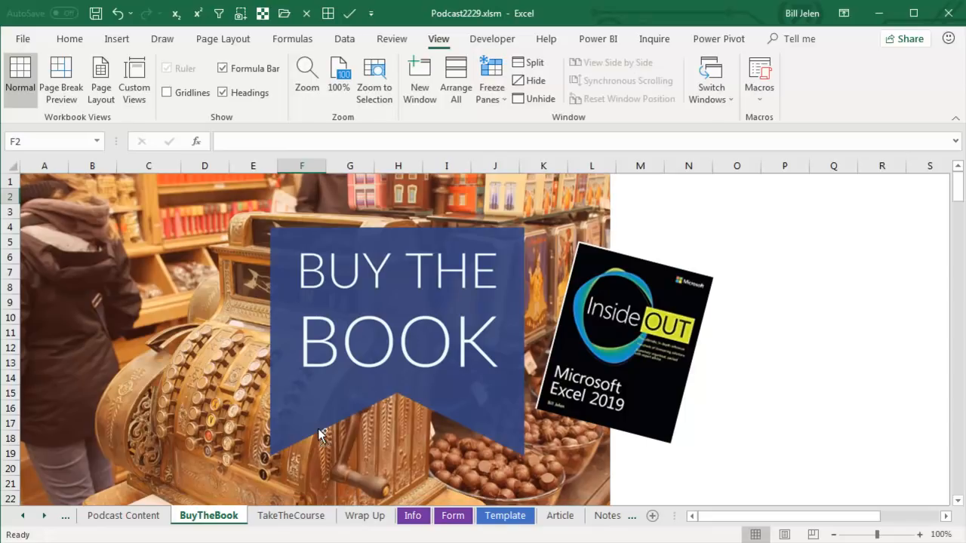
Step: Show the Wrap Up recap sheet on renaming a worksheet without the mouse
left_click(365, 516)
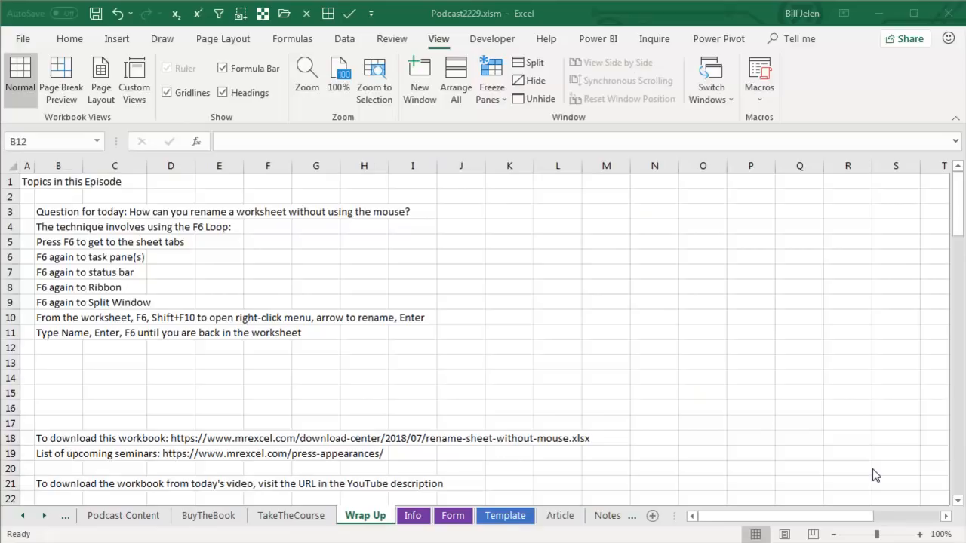
mouse_move(604, 351)
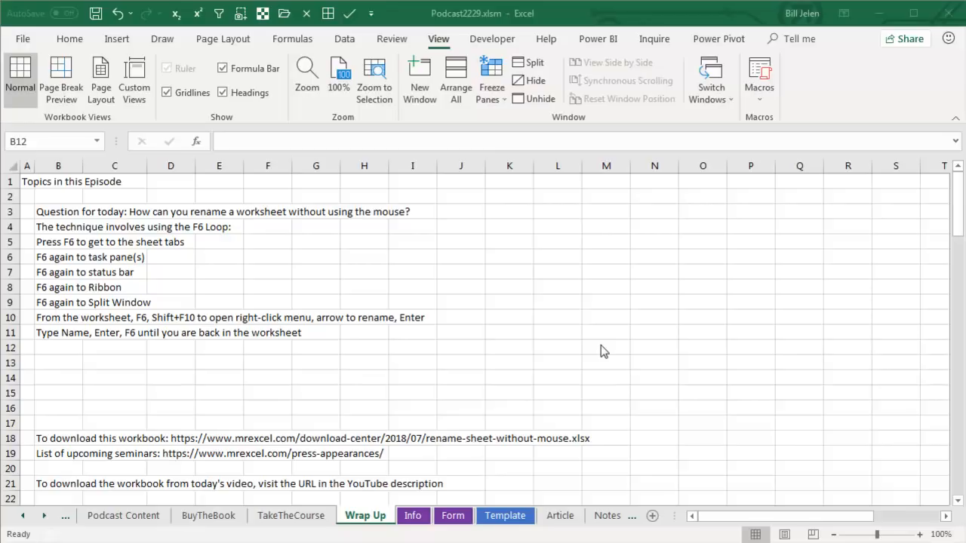
mouse_move(229, 277)
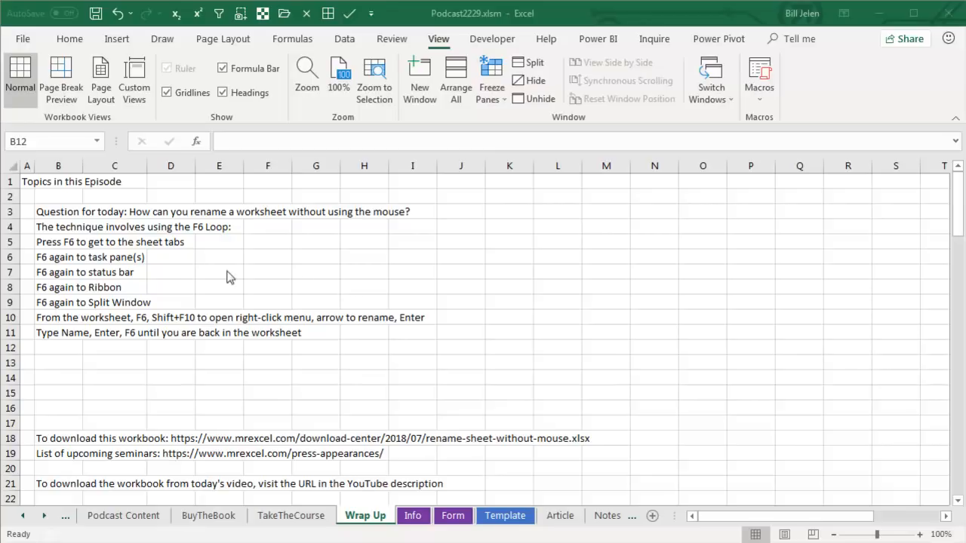
mouse_move(166, 277)
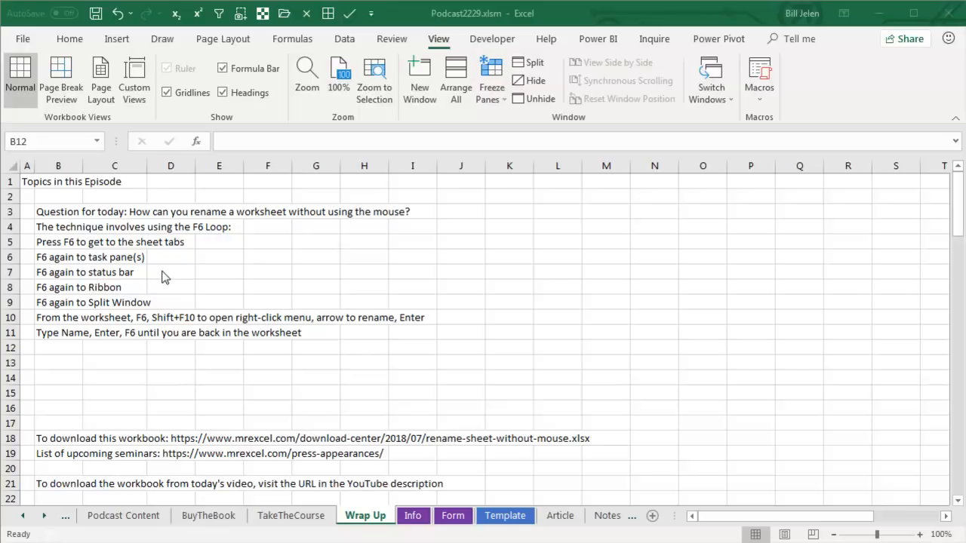
mouse_move(157, 292)
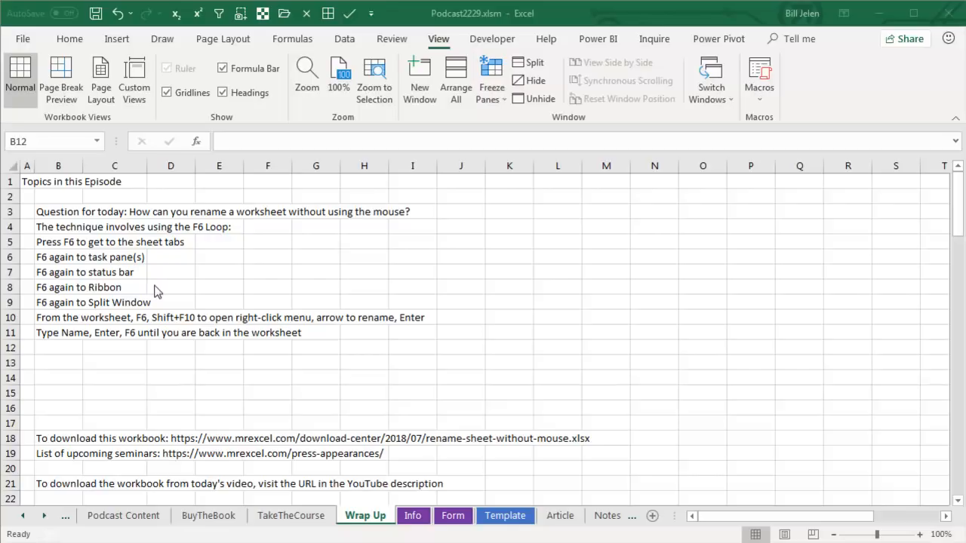
mouse_move(159, 308)
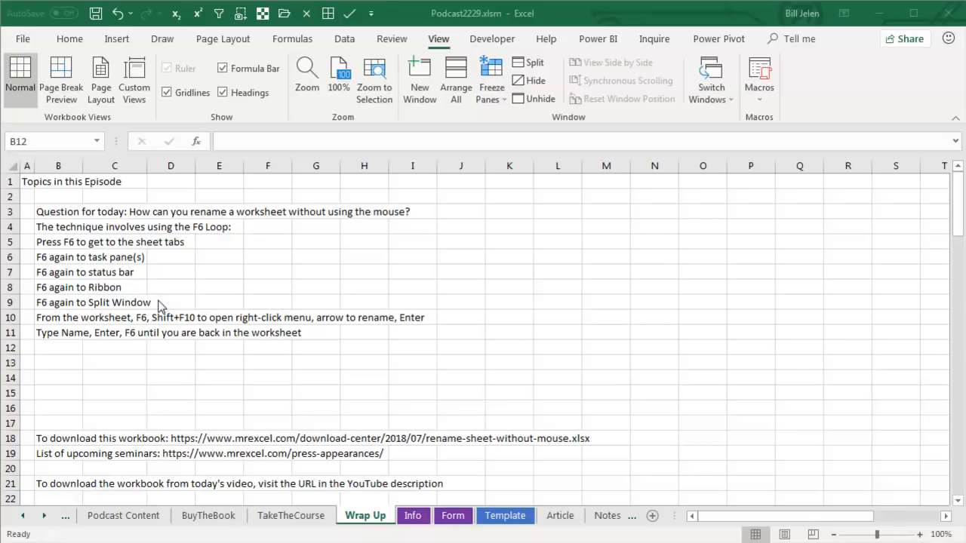
mouse_move(129, 329)
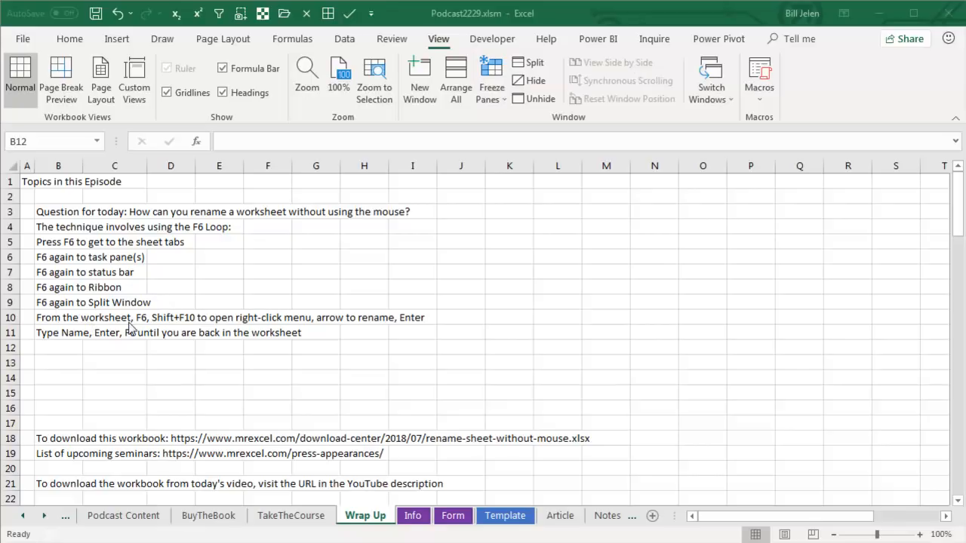